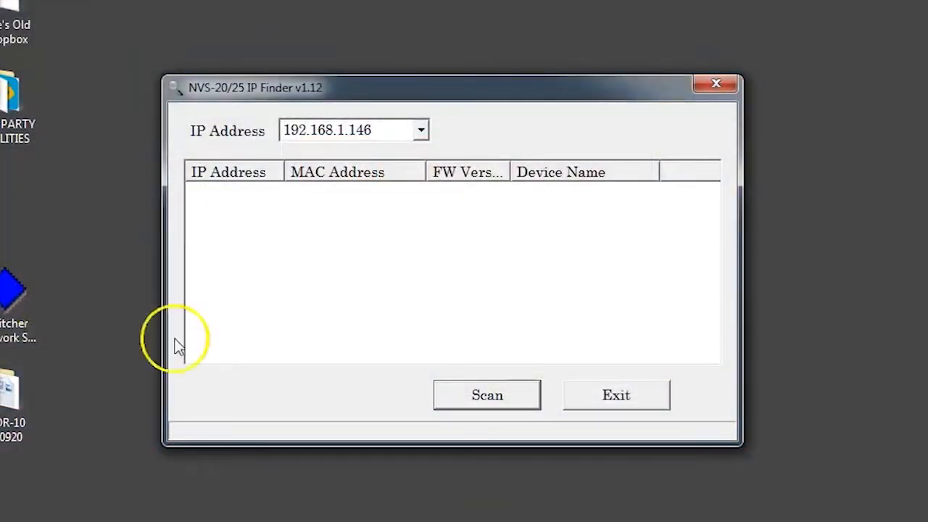
Run a network scan in NVS-20/25 IP Finder to find NVS-25 devices
{"action": "left_click", "coordinate": [487, 394]}
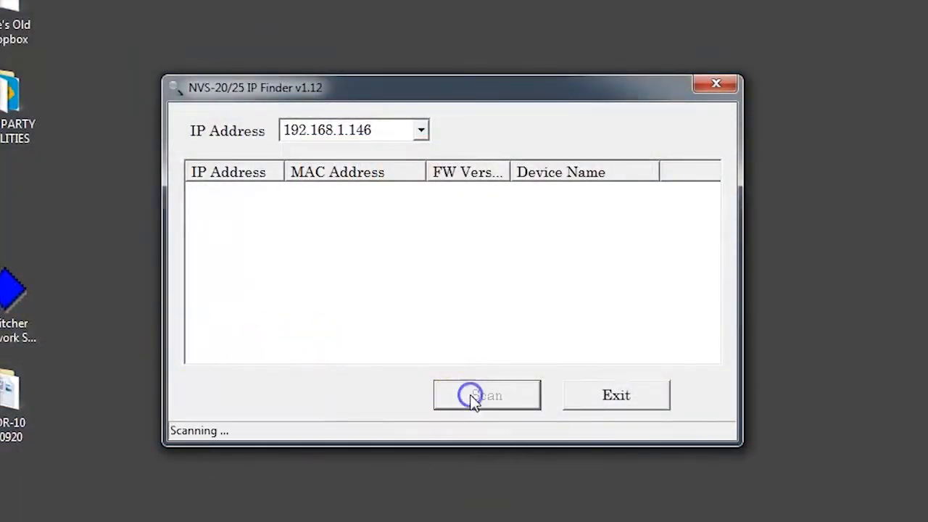
{"action": "left_click", "coordinate": [487, 394]}
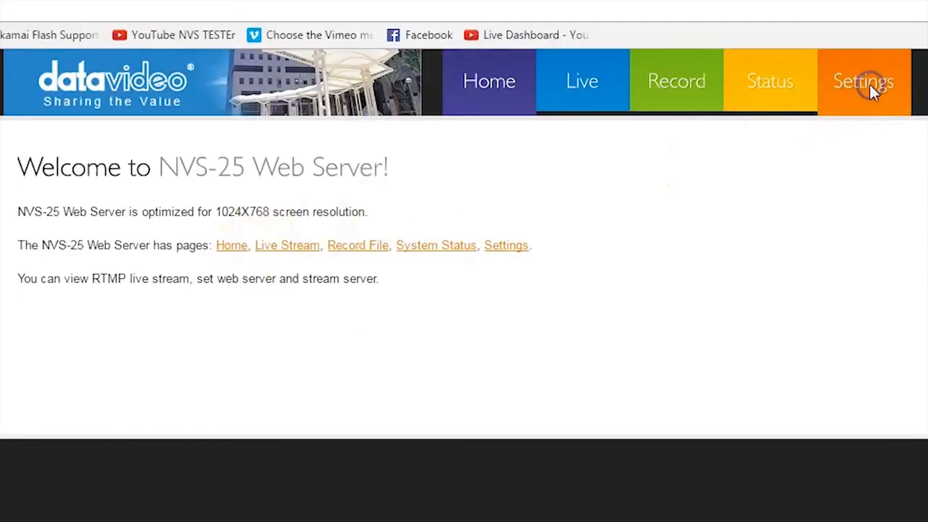
Set the Live Stream Setup stream server to RTMP Local and apply the setting
{"action": "left_click", "coordinate": [865, 79]}
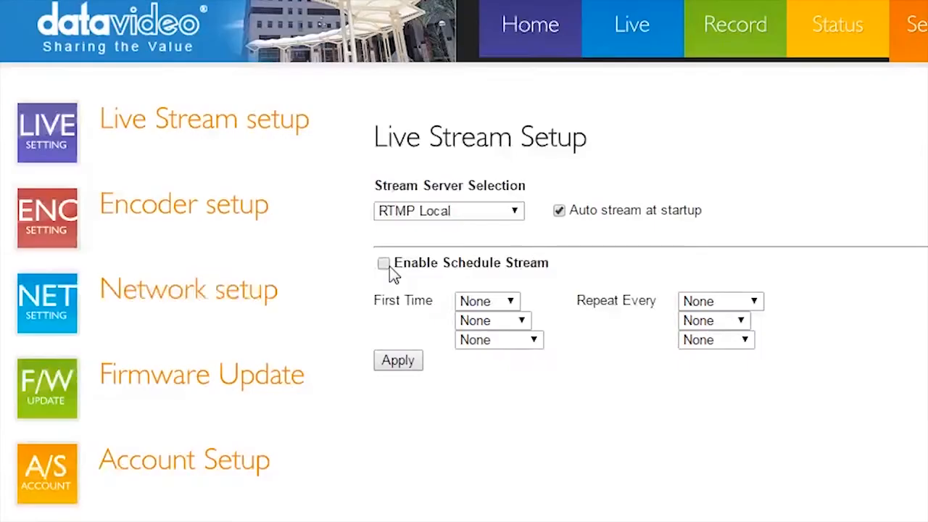
{"action": "mouse_move", "coordinate": [515, 217]}
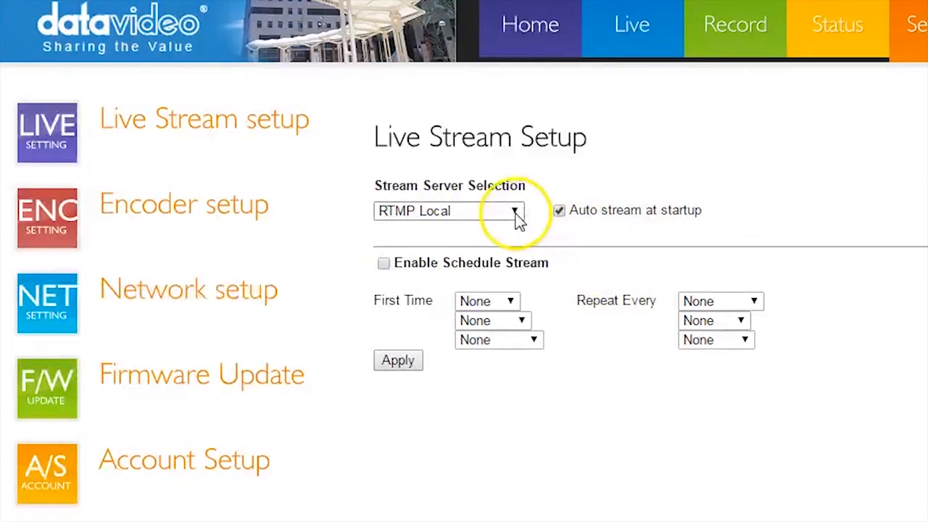
{"action": "left_click", "coordinate": [514, 210]}
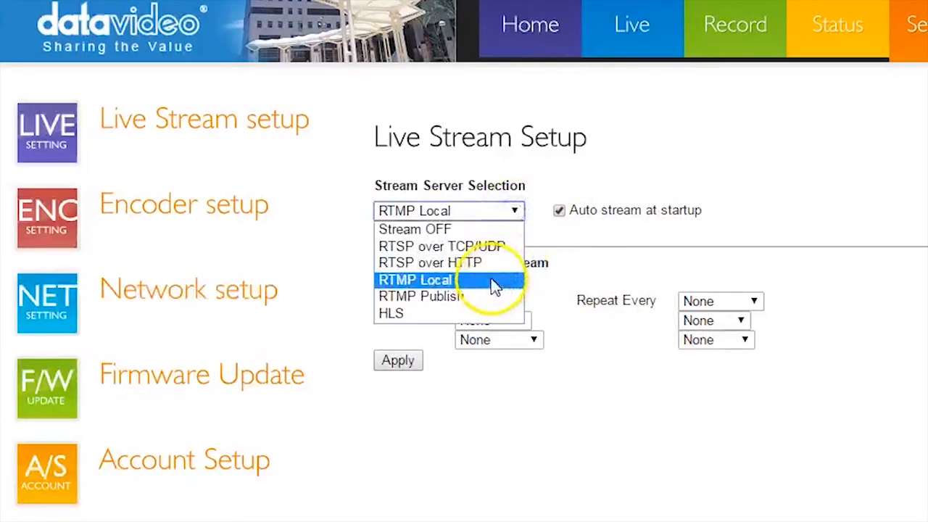
{"action": "left_click", "coordinate": [417, 280]}
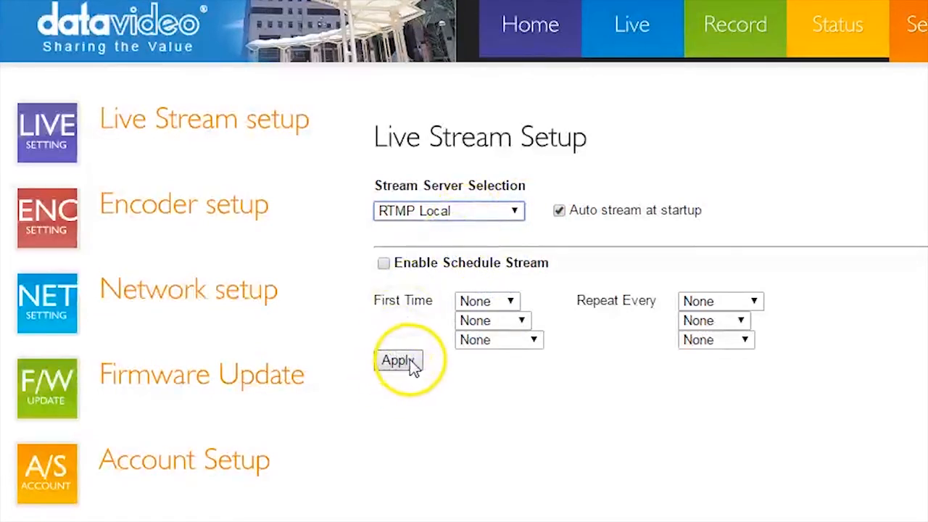
{"action": "left_click", "coordinate": [400, 360]}
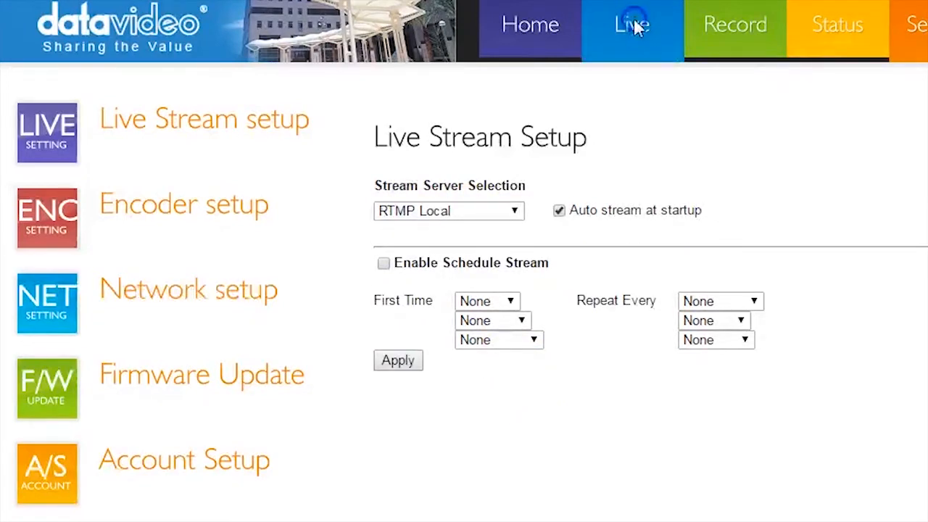
Copy the RTMP local stream address rtmp://192.168.1.104/live/nvs25 from the Live page
{"action": "left_click", "coordinate": [630, 23]}
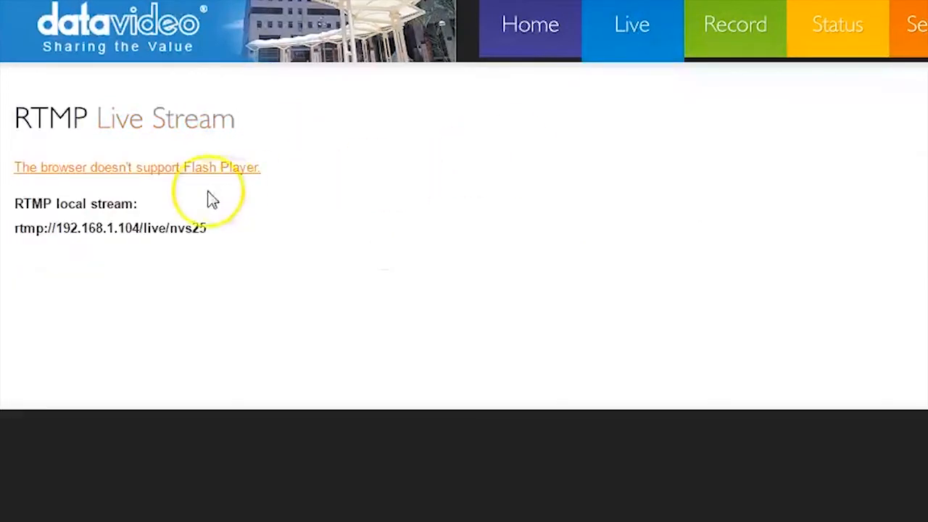
{"action": "triple_click", "coordinate": [109, 229]}
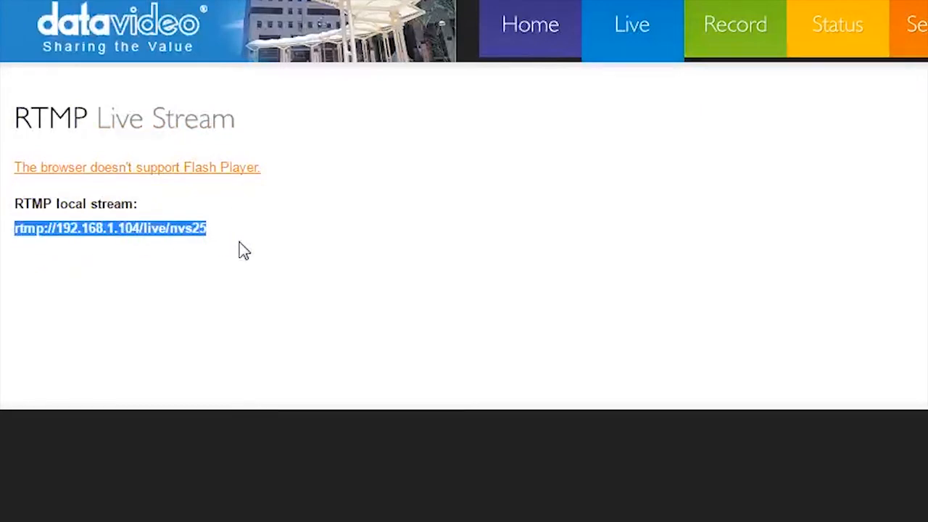
{"action": "left_click", "coordinate": [100, 134]}
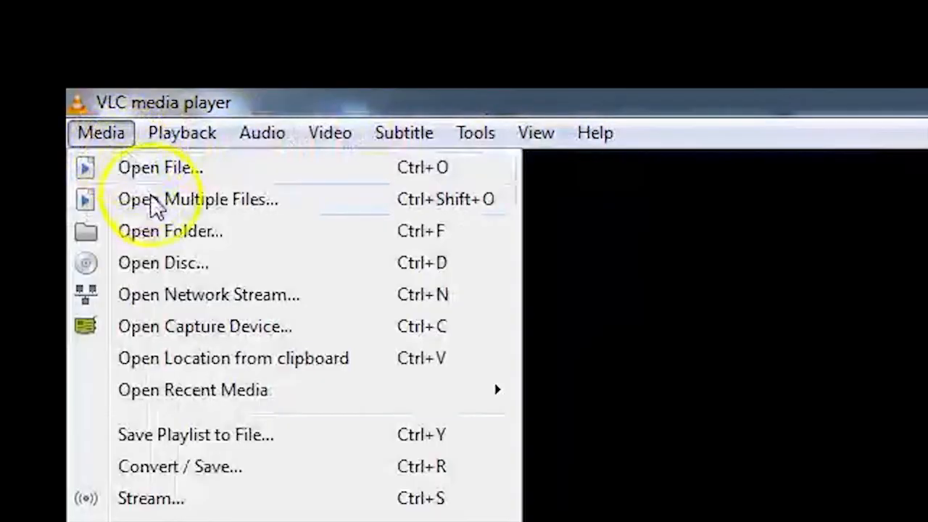
Enter rtmp://192.168.1.104/live/nvs25 as the network stream URL in VLC, ready to play
{"action": "left_click", "coordinate": [197, 200]}
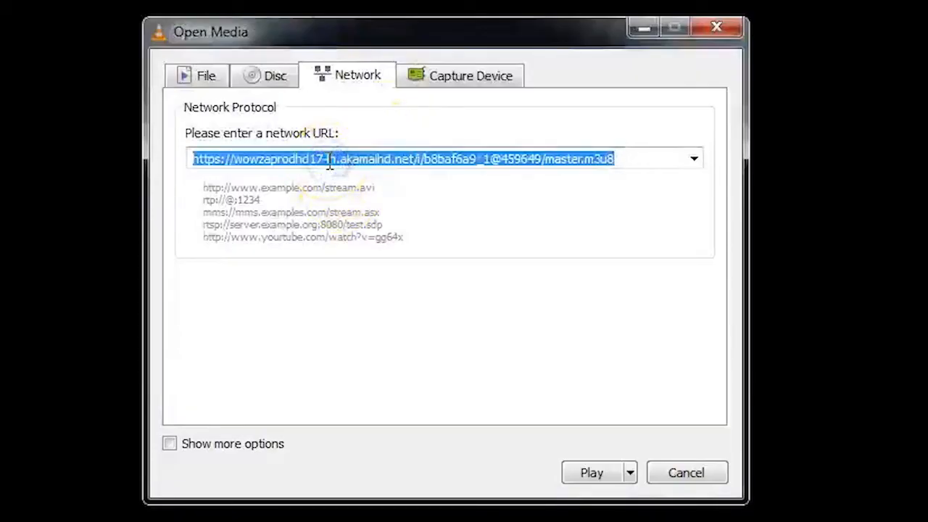
{"action": "type", "text": "rtmp://192.168.1.104/live/nvs25"}
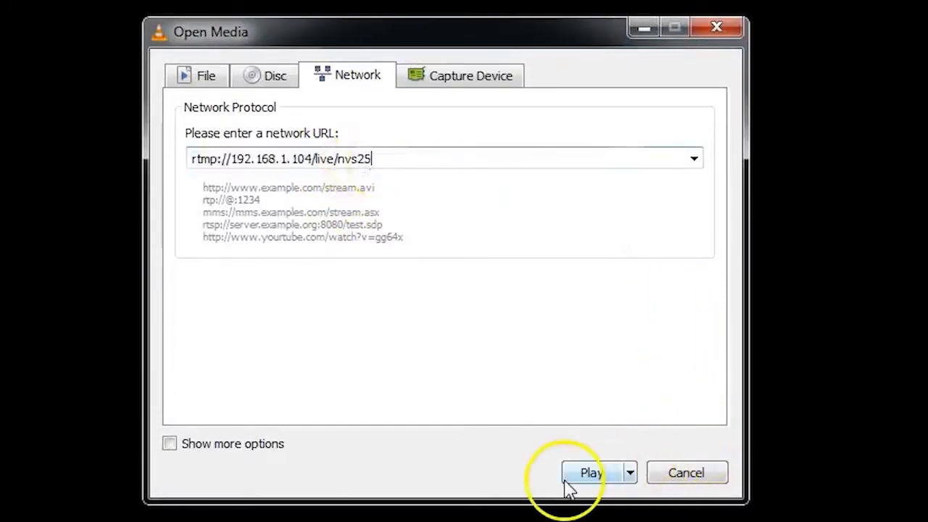